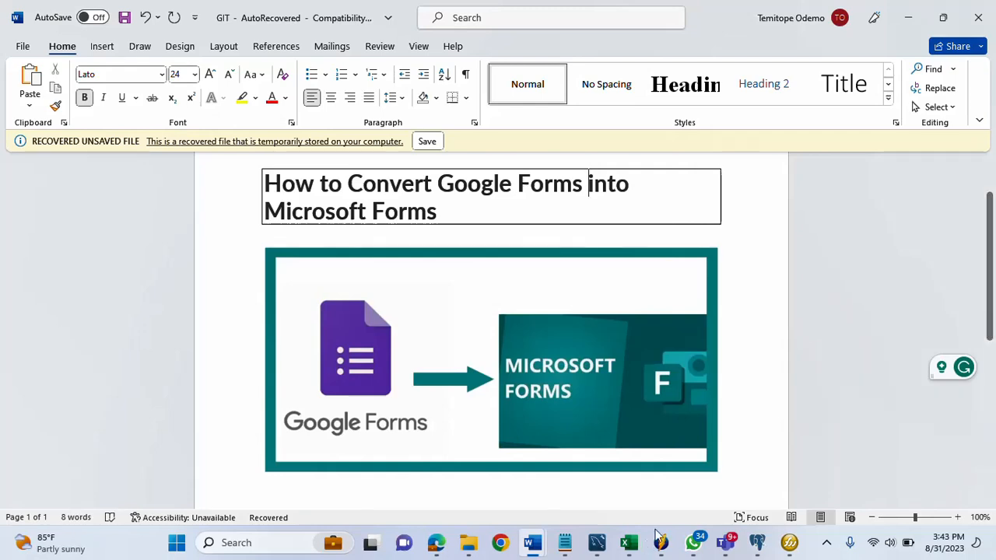
Bring the Edge window with the Google Forms about page to the front
{"action": "left_click", "coordinate": [436, 542]}
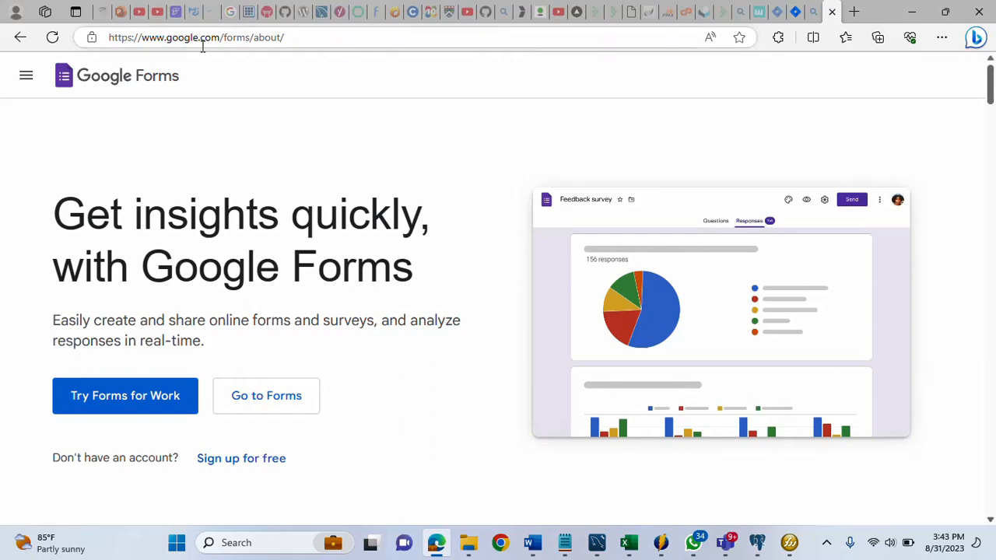
{"action": "mouse_move", "coordinate": [249, 84]}
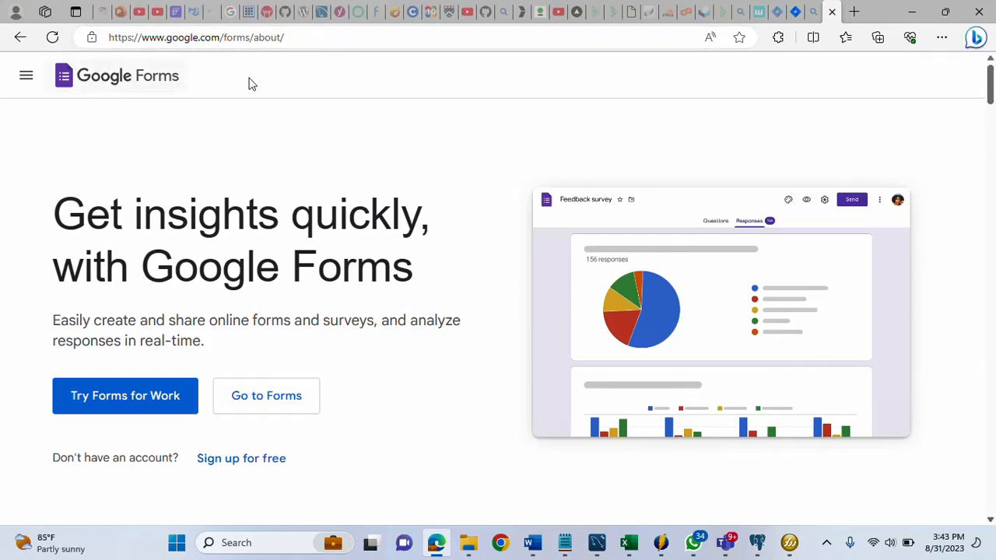
{"action": "mouse_move", "coordinate": [196, 170]}
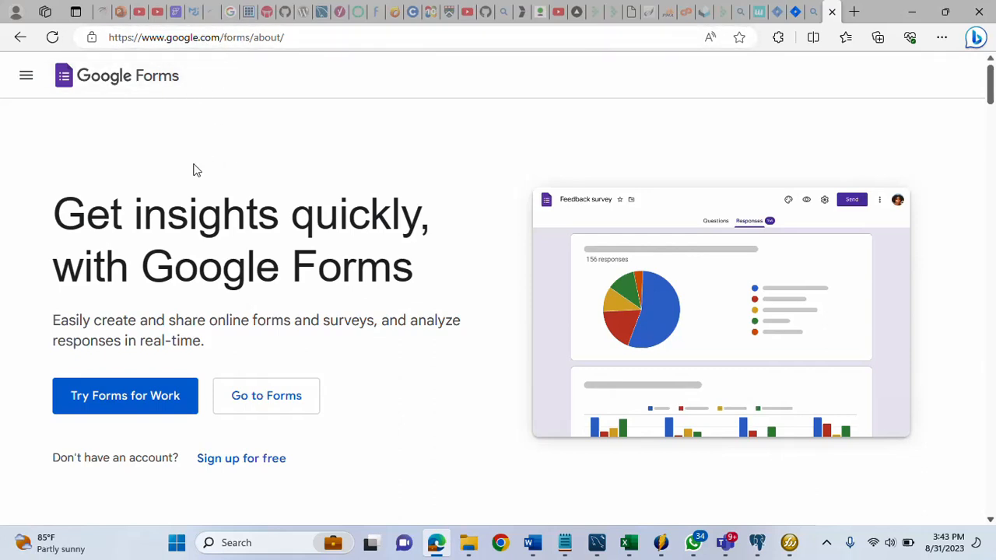
{"action": "mouse_move", "coordinate": [249, 367]}
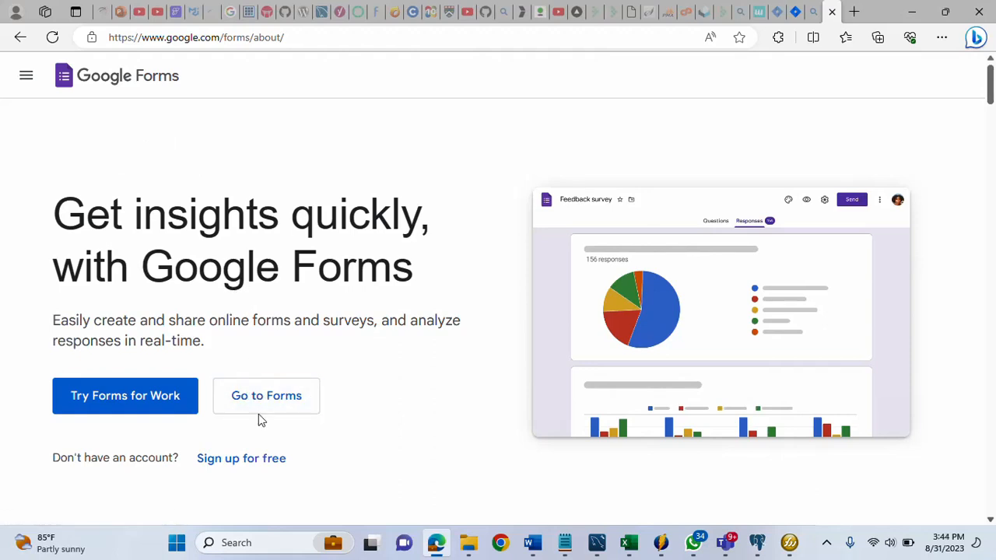
Go to the Forms home, open the Contact Information form and dismiss the 'Style your text' tip
{"action": "left_click", "coordinate": [266, 395]}
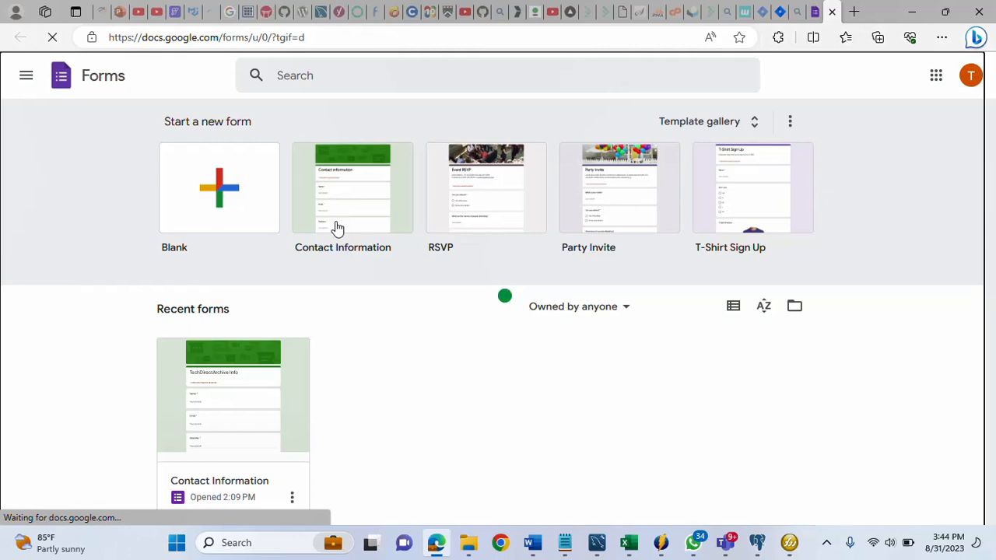
{"action": "left_click", "coordinate": [352, 186]}
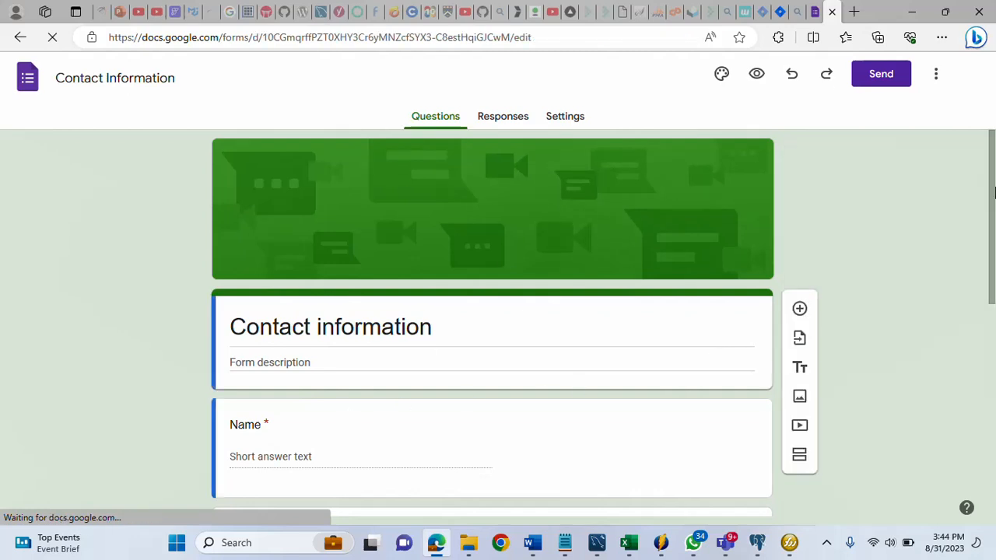
{"action": "scroll", "scroll_direction": "down", "scroll_amount": 3}
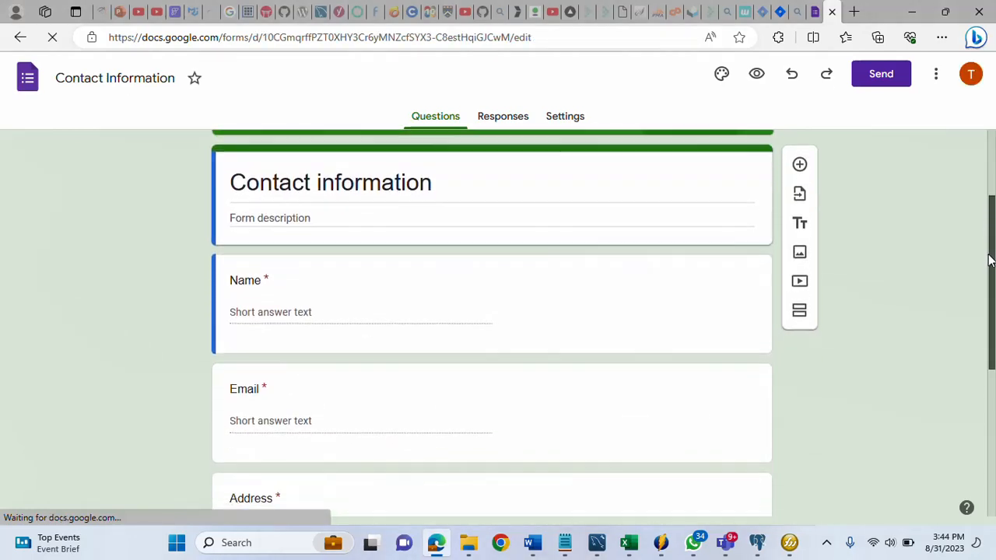
{"action": "left_click", "coordinate": [722, 73]}
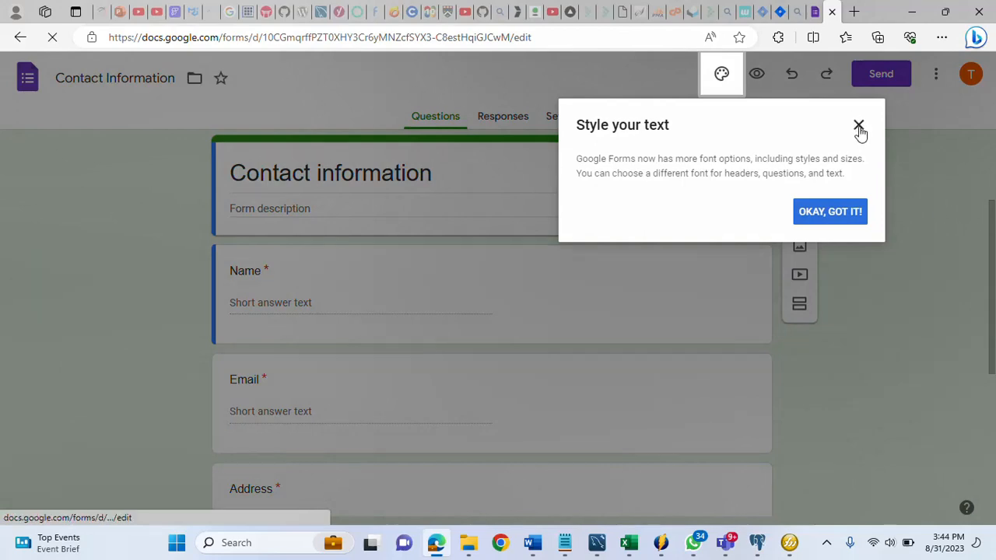
{"action": "left_click", "coordinate": [859, 125]}
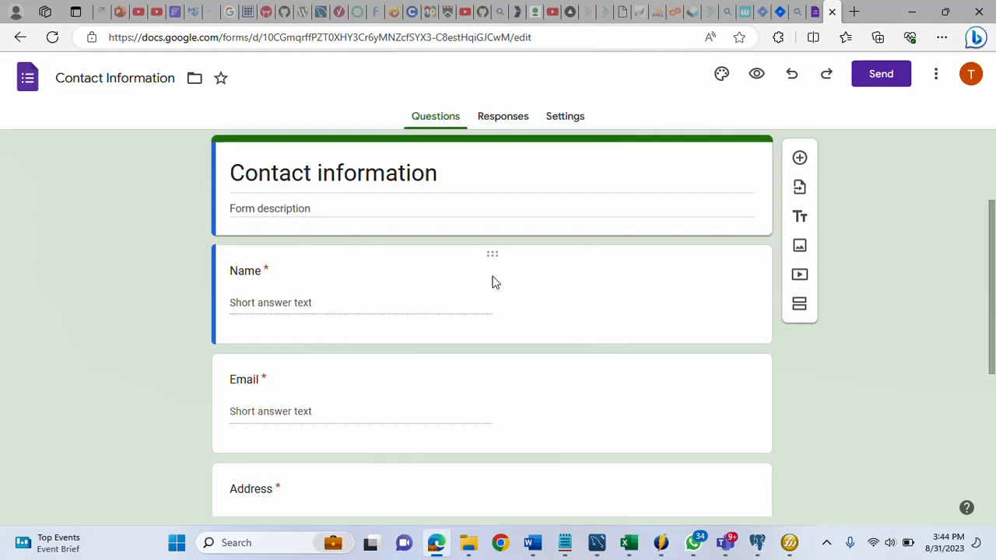
{"action": "mouse_move", "coordinate": [899, 255]}
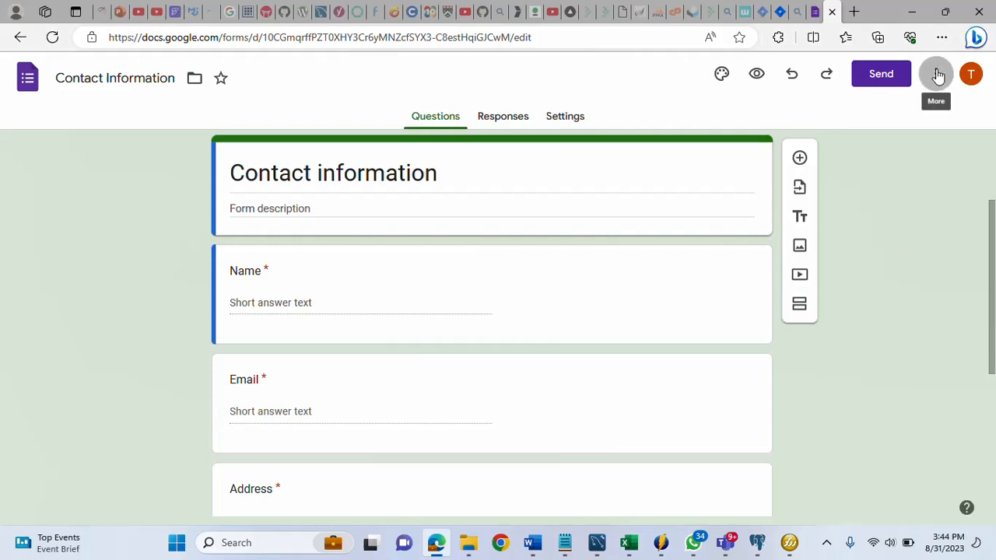
Start printing the form from the More menu with Save as PDF as the destination
{"action": "left_click", "coordinate": [937, 73]}
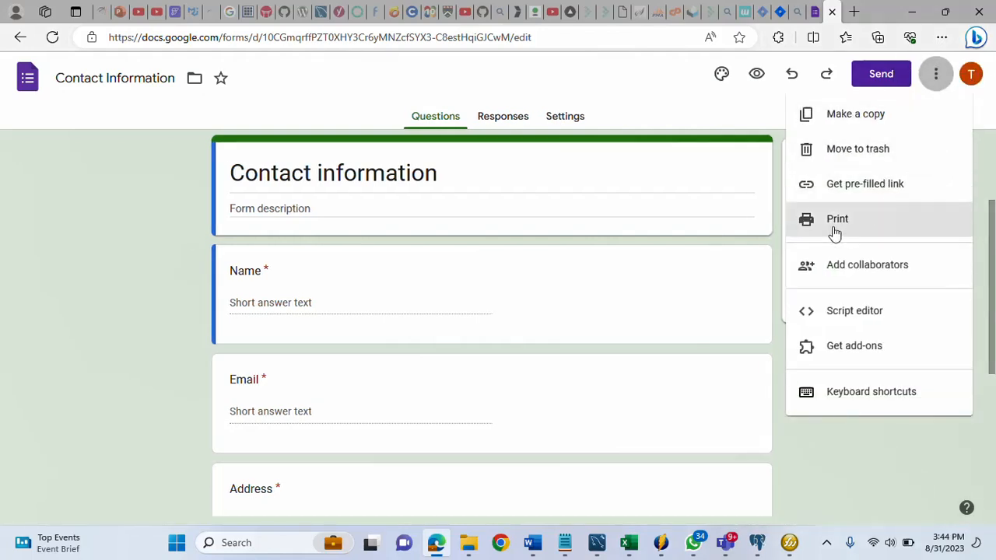
{"action": "left_click", "coordinate": [837, 218]}
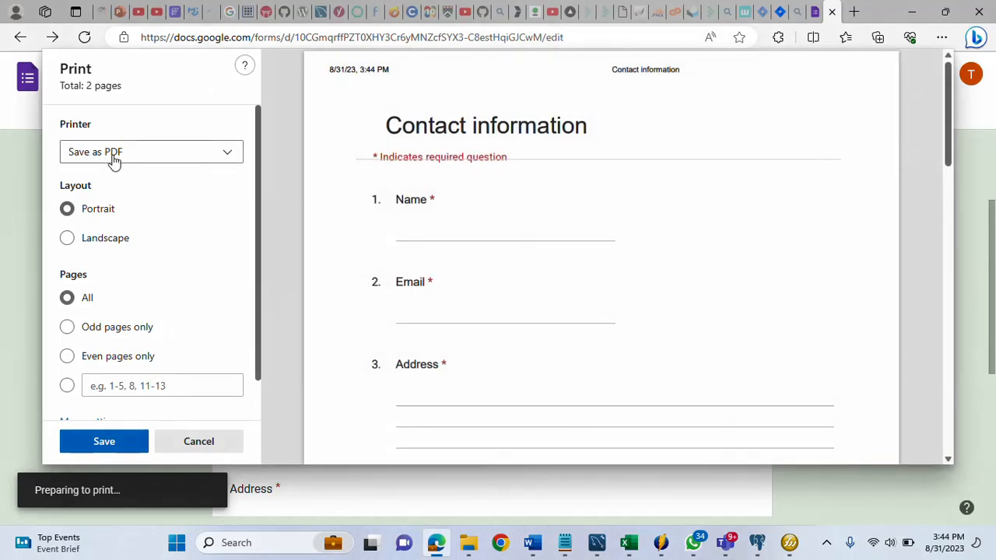
{"action": "left_click", "coordinate": [151, 152]}
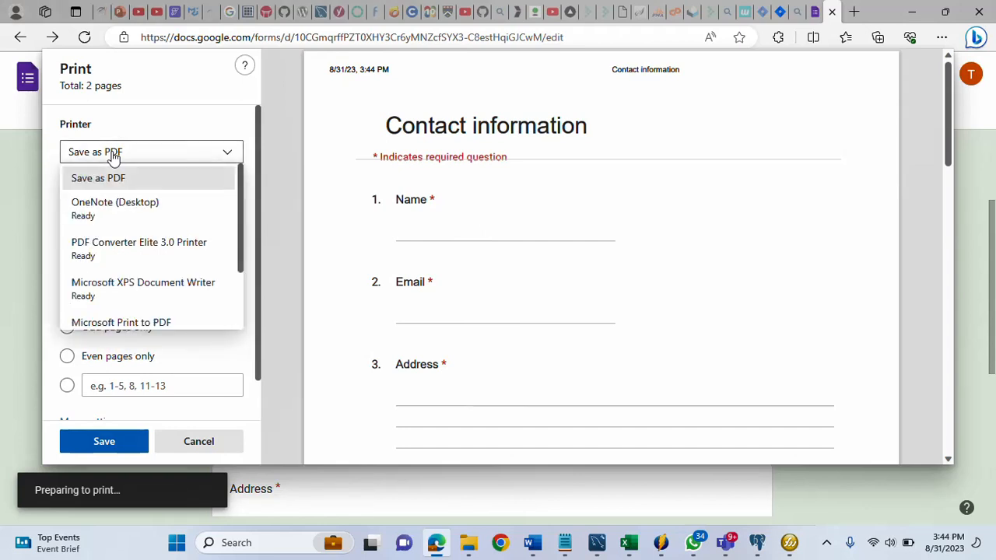
{"action": "left_click", "coordinate": [98, 177]}
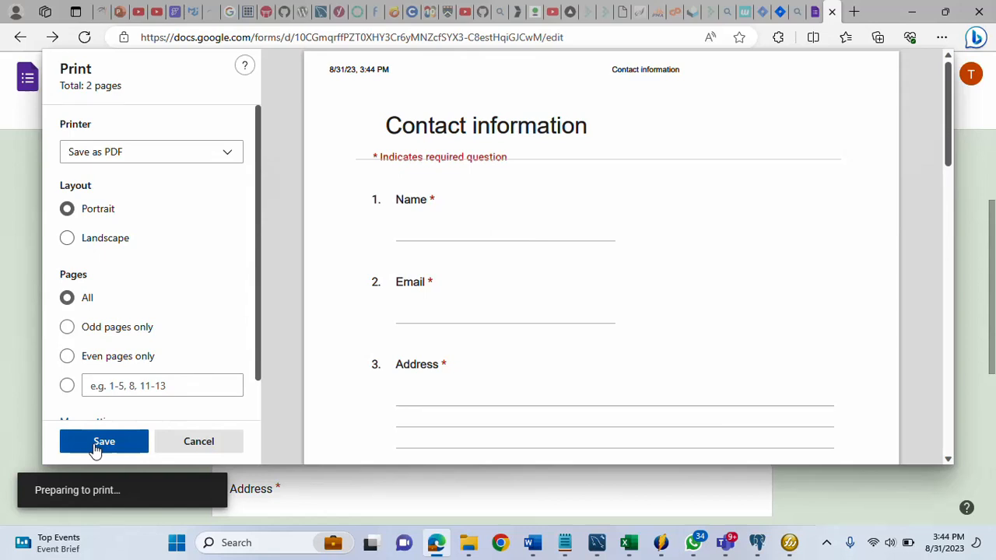
Save the Contact Information form as a PDF into the Downloads folder
{"action": "left_click", "coordinate": [102, 442]}
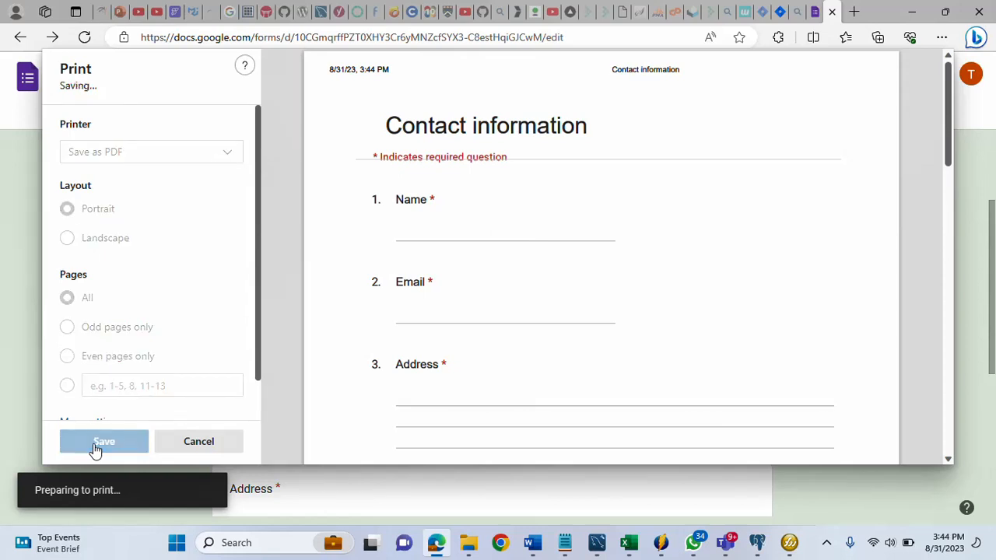
{"action": "left_click", "coordinate": [103, 442]}
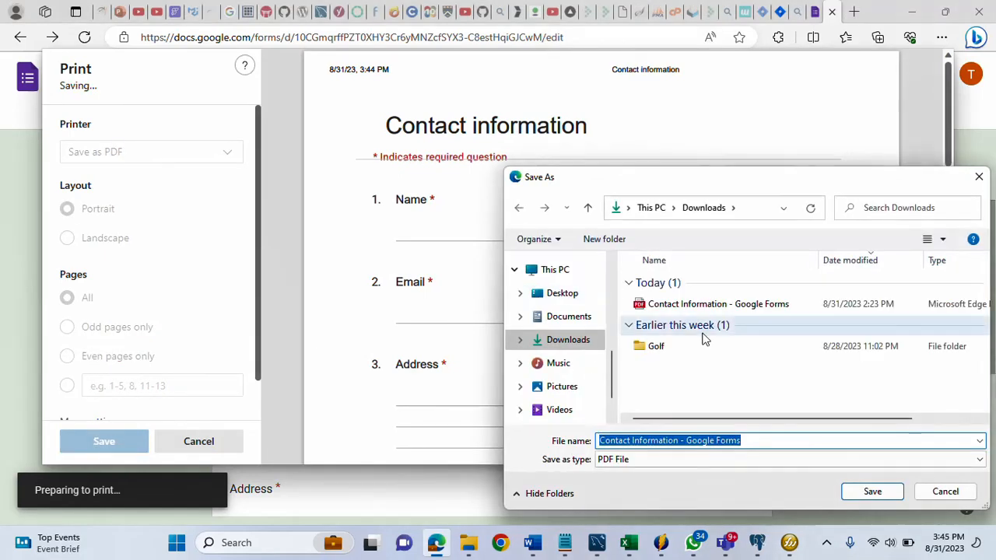
{"action": "left_click", "coordinate": [716, 303]}
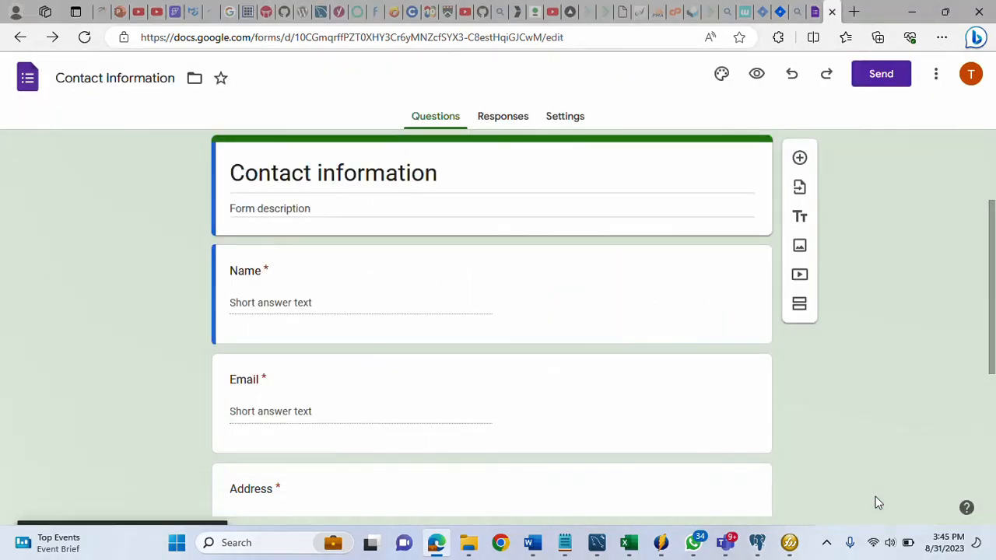
{"action": "left_click", "coordinate": [878, 38]}
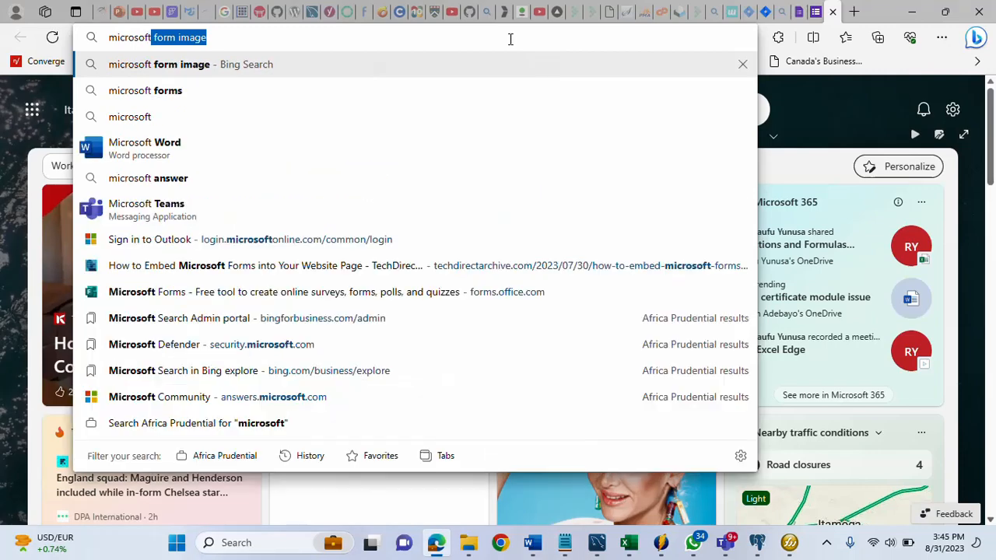
Search Bing for 'microsoft form' and open the Microsoft Forms site from the results
{"action": "type", "text": "microsoftform"}
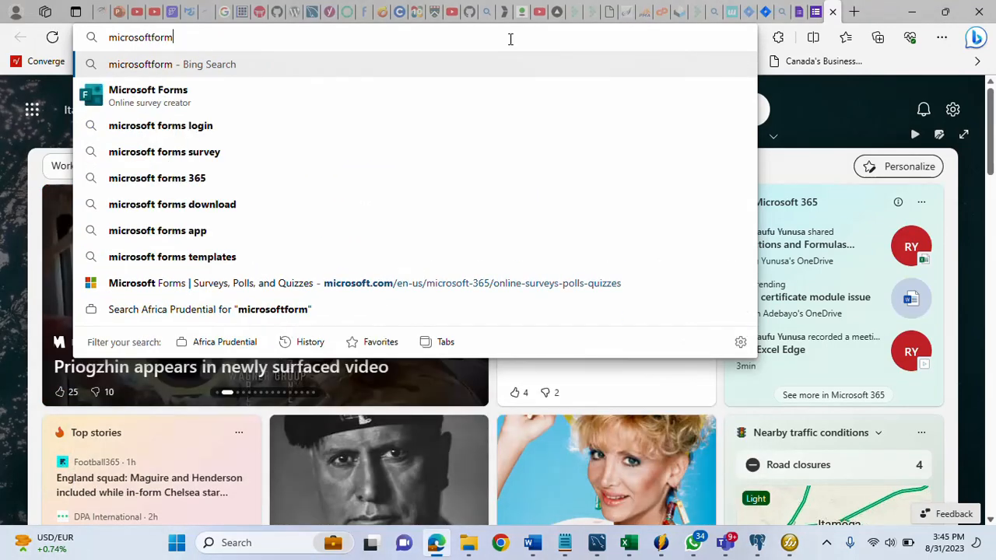
{"action": "key", "text": "Backspace"}
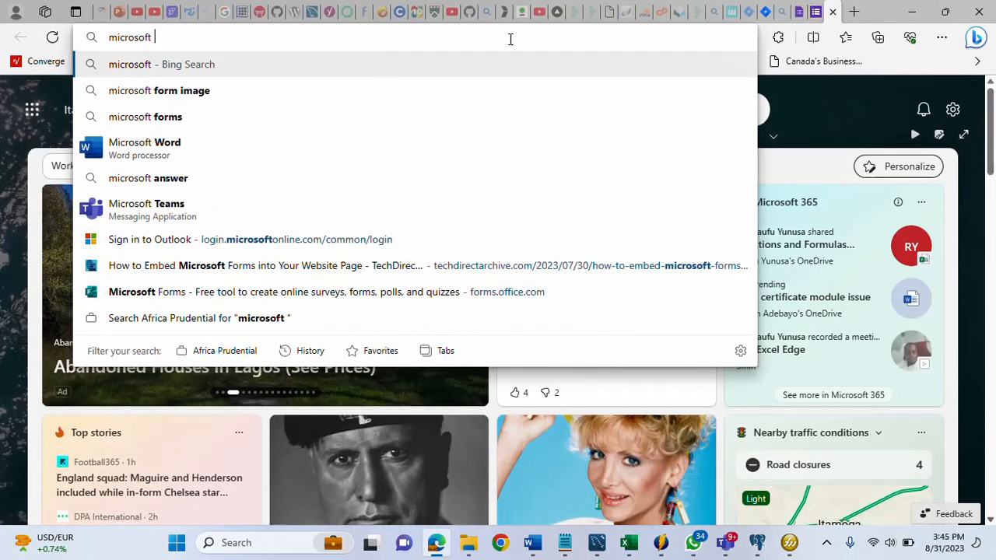
{"action": "type", "text": "form&cvid=45fd2dc9bcf74449a718b200b44485fe&aqs=edge.0.69i59j46j6"}
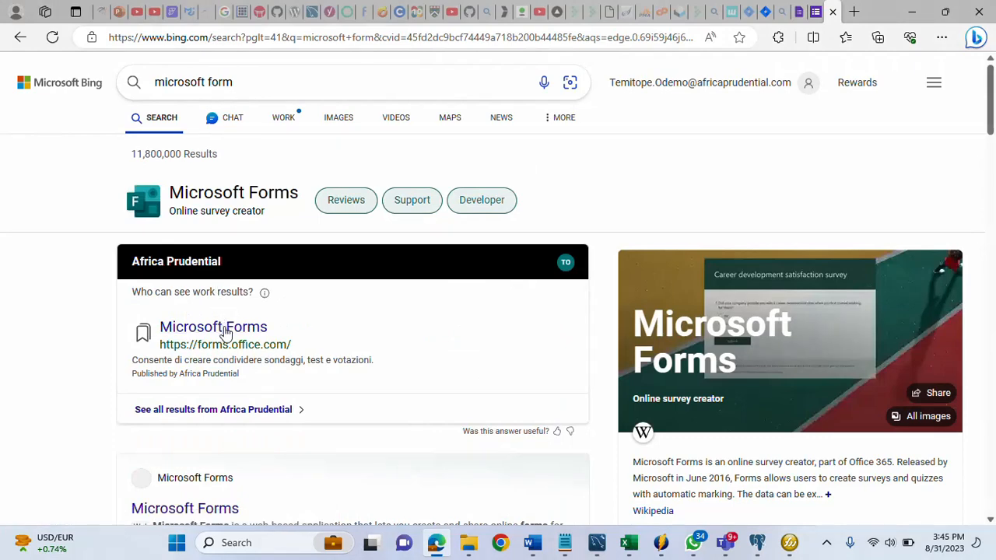
{"action": "left_click", "coordinate": [213, 326]}
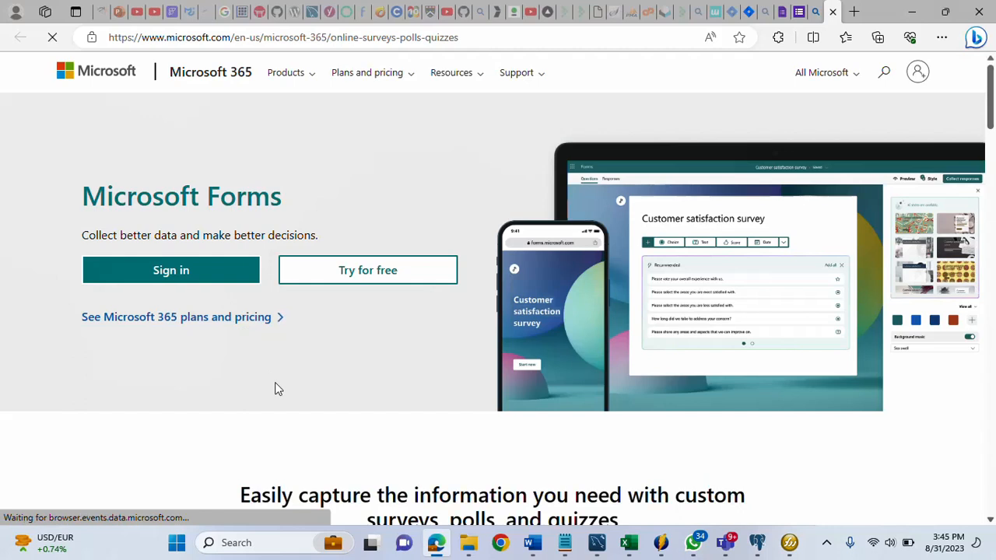
{"action": "mouse_move", "coordinate": [237, 292]}
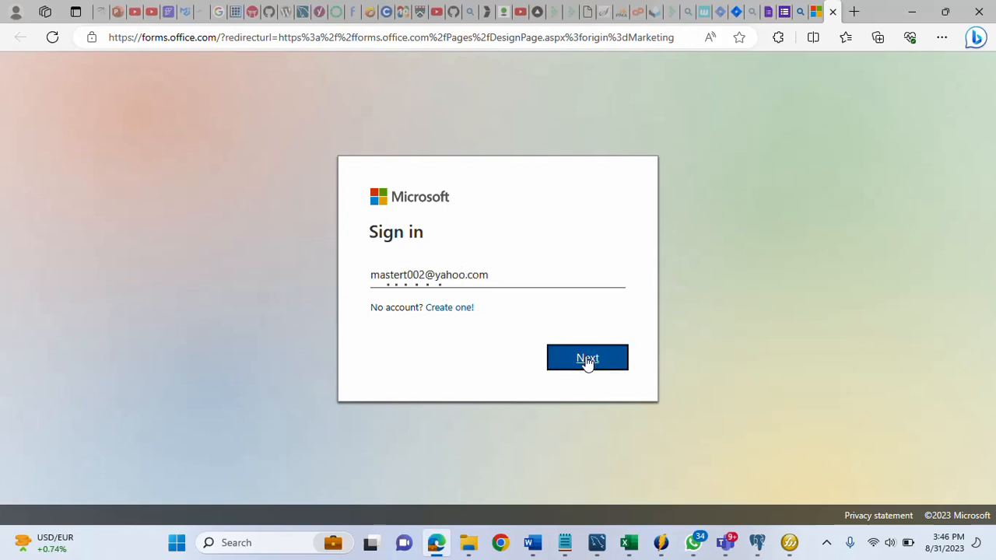
Sign in to the Microsoft account with its password and choose to stay signed in
{"action": "left_click", "coordinate": [588, 357]}
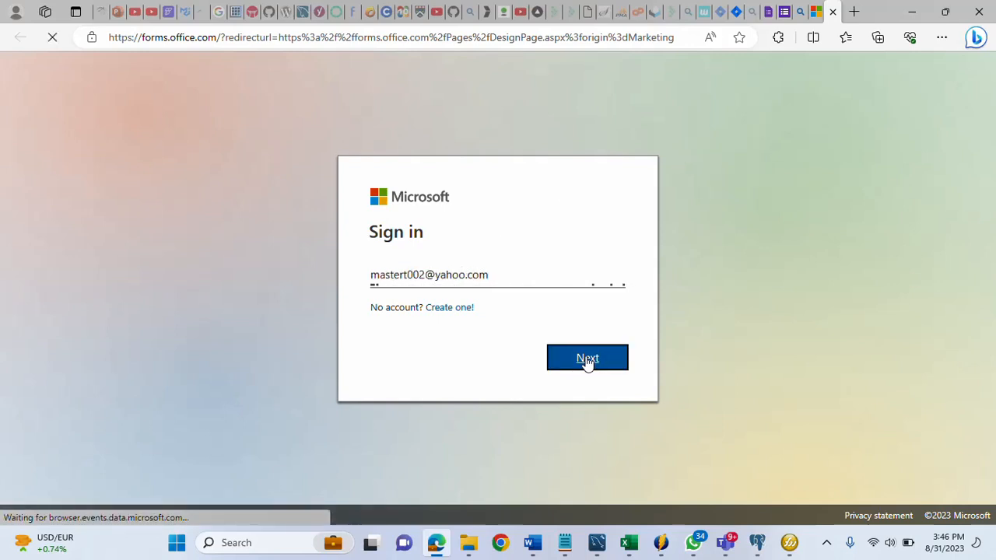
{"action": "left_click", "coordinate": [588, 358]}
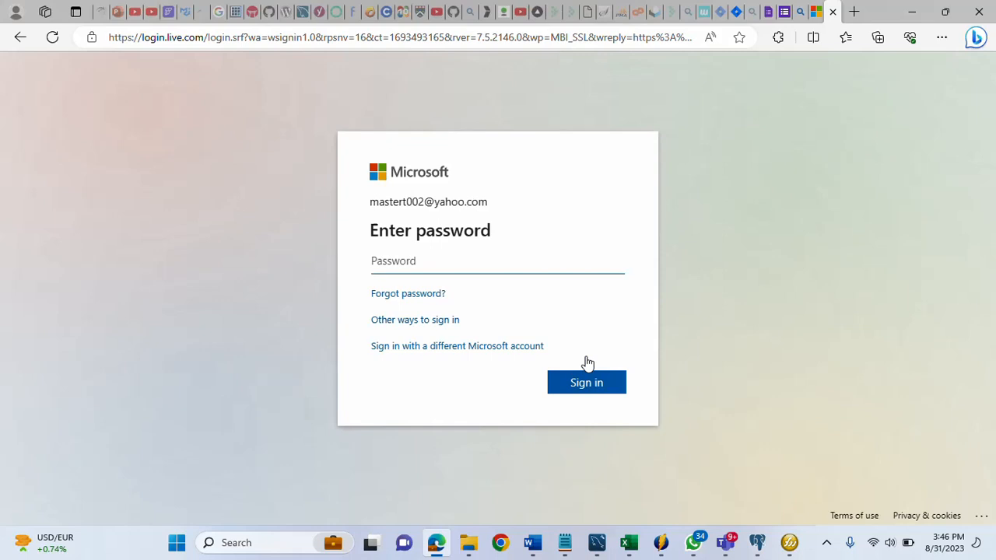
{"action": "type", "text": "•"}
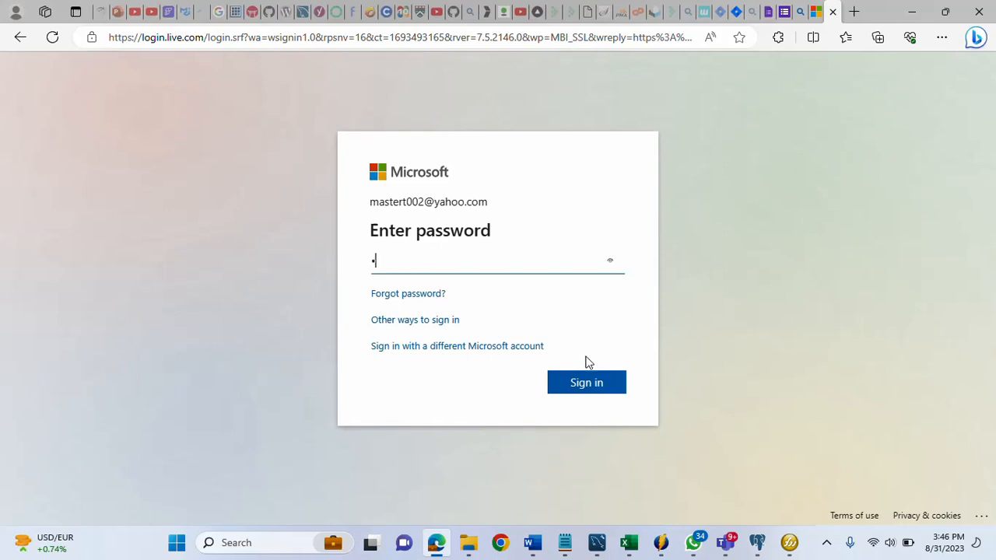
{"action": "type", "text": "password"}
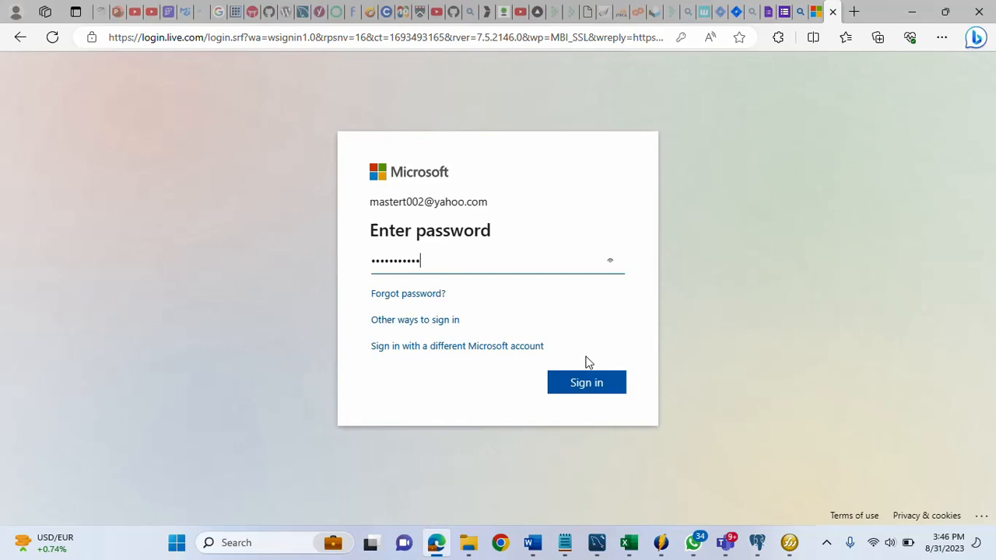
{"action": "left_click", "coordinate": [585, 383]}
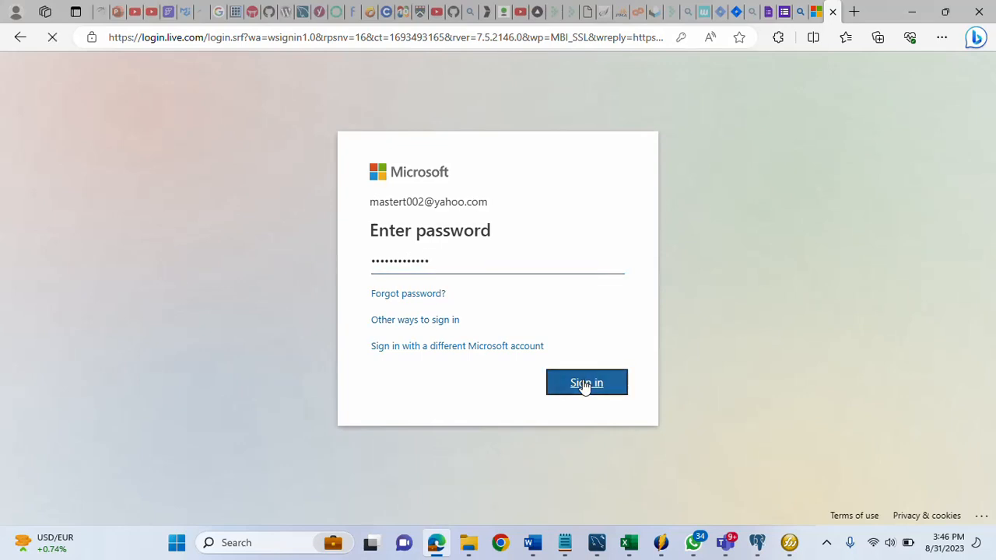
{"action": "left_click", "coordinate": [585, 383]}
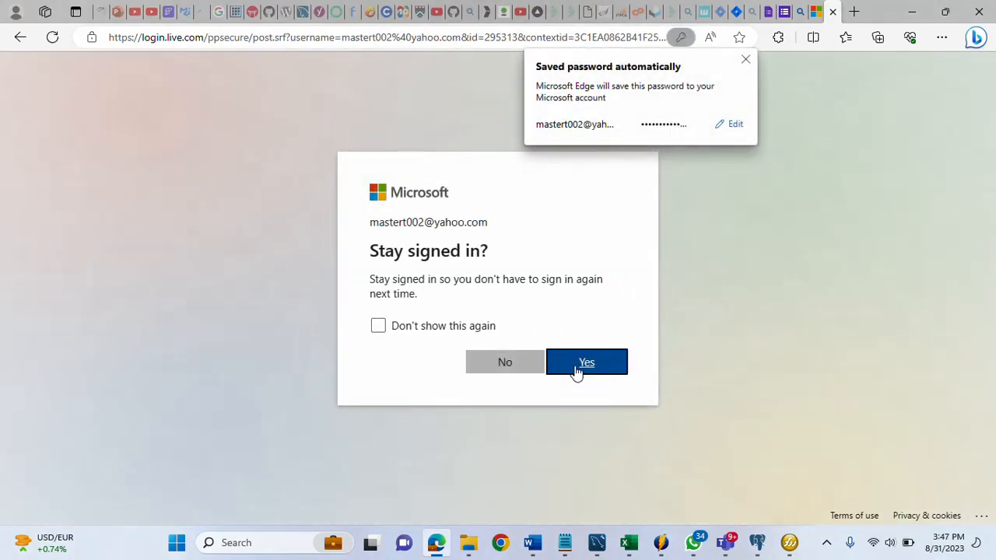
{"action": "left_click", "coordinate": [586, 361]}
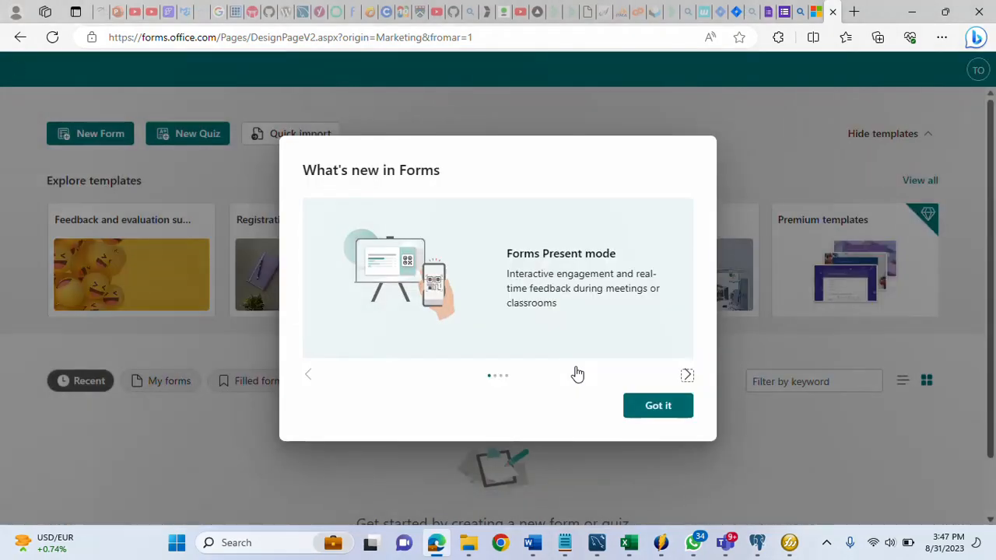
Dismiss the What's new in Forms dialog with Got it
{"action": "left_click", "coordinate": [657, 404]}
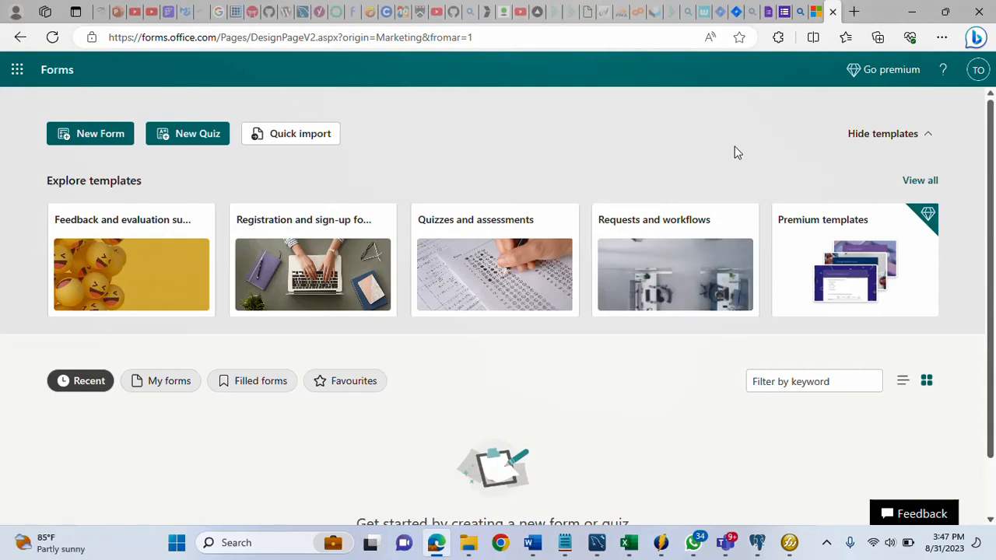
{"action": "mouse_move", "coordinate": [749, 128]}
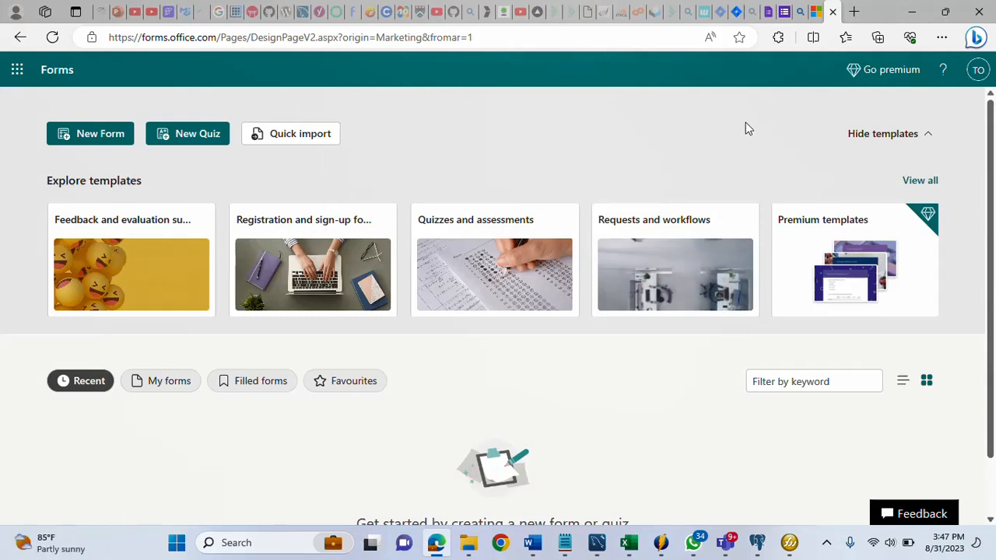
{"action": "mouse_move", "coordinate": [579, 109]}
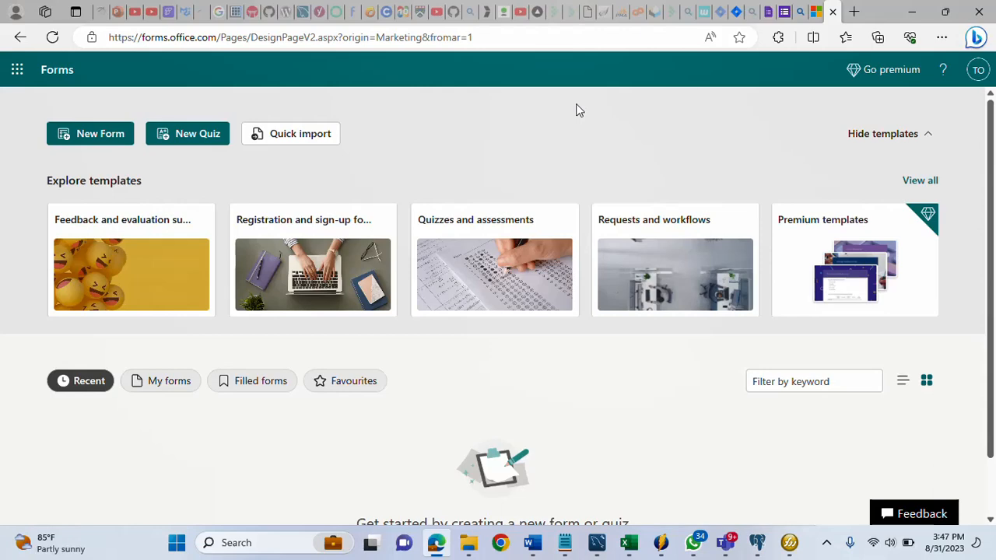
{"action": "mouse_move", "coordinate": [294, 144]}
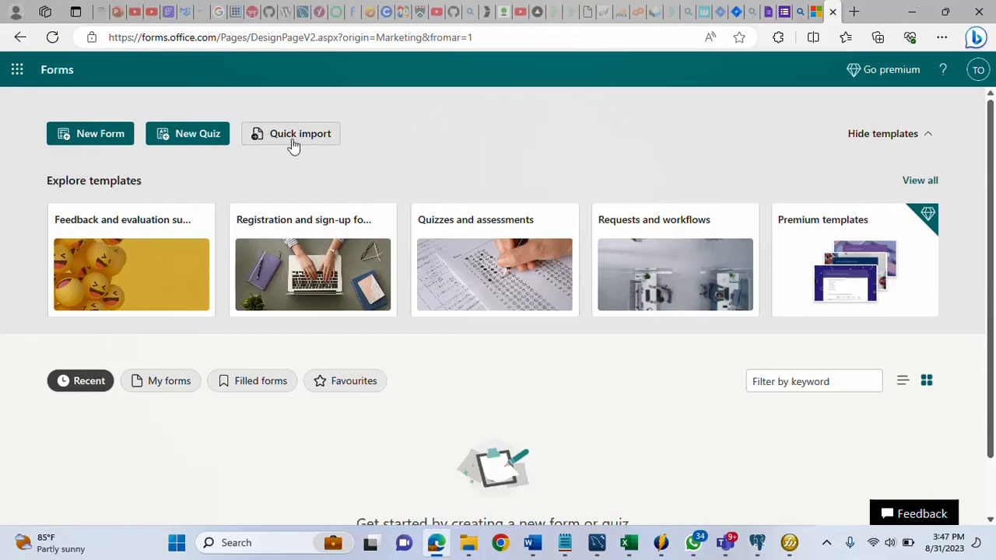
Quick import the Contact Information - Google Forms2 PDF from Downloads as a new form
{"action": "left_click", "coordinate": [299, 134]}
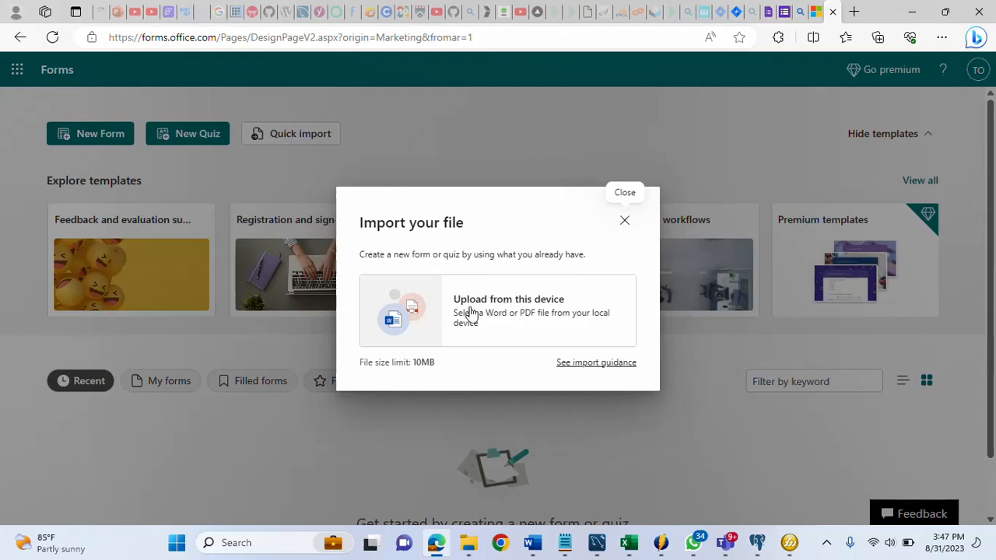
{"action": "mouse_move", "coordinate": [436, 302]}
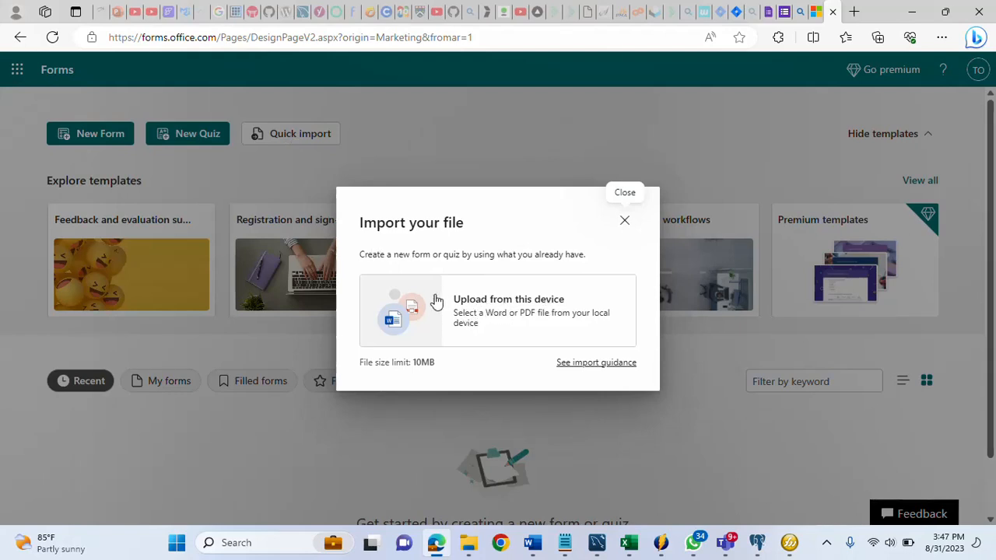
{"action": "left_click", "coordinate": [507, 299]}
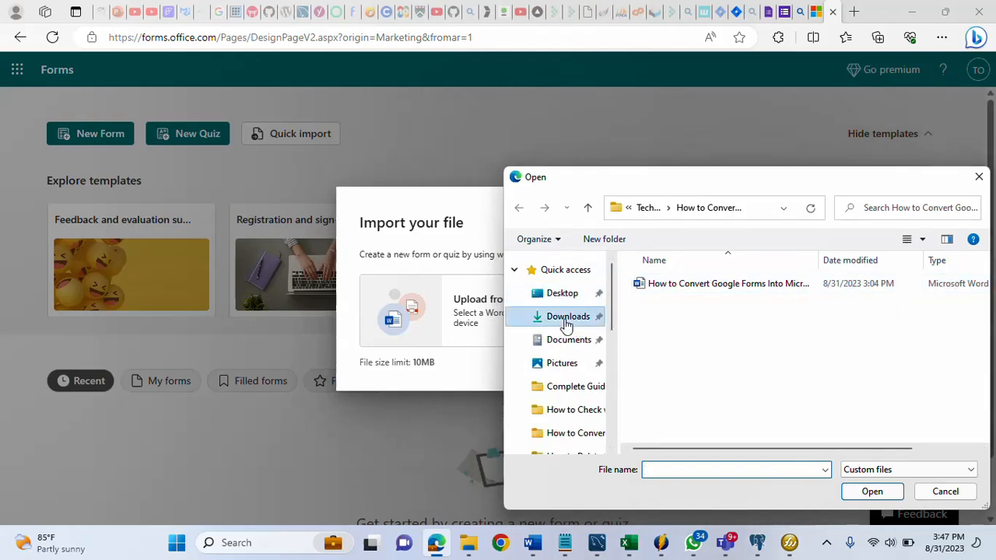
{"action": "left_click", "coordinate": [568, 316]}
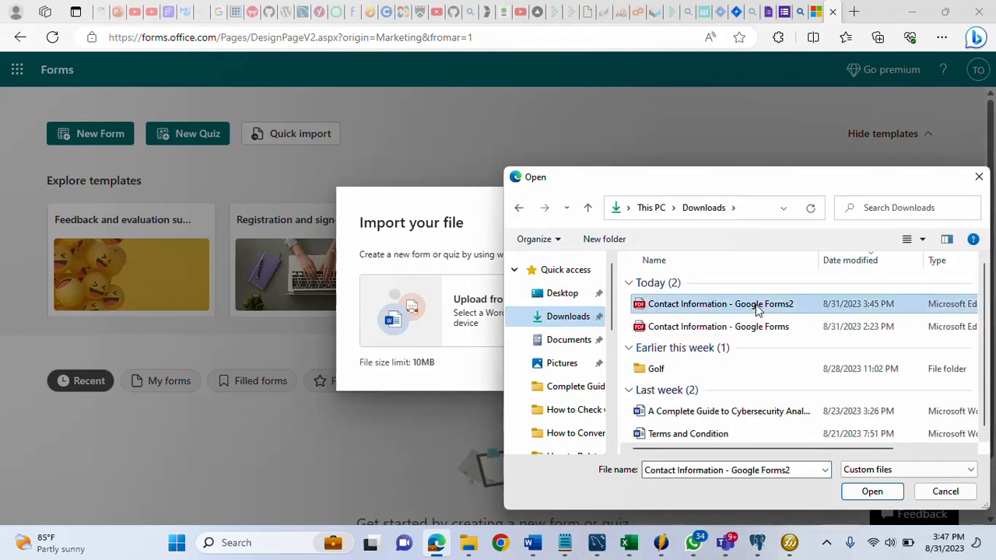
{"action": "left_click", "coordinate": [871, 492]}
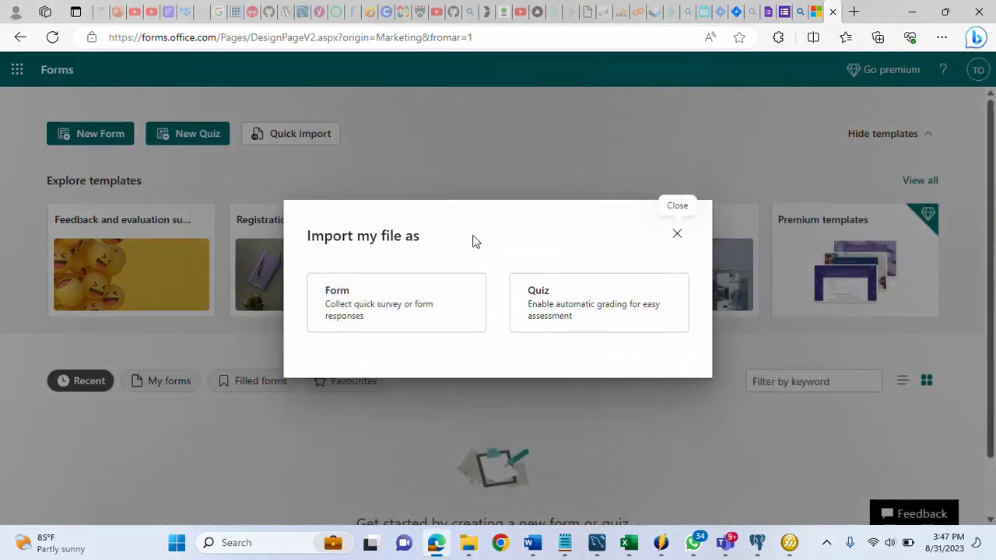
{"action": "mouse_move", "coordinate": [411, 274]}
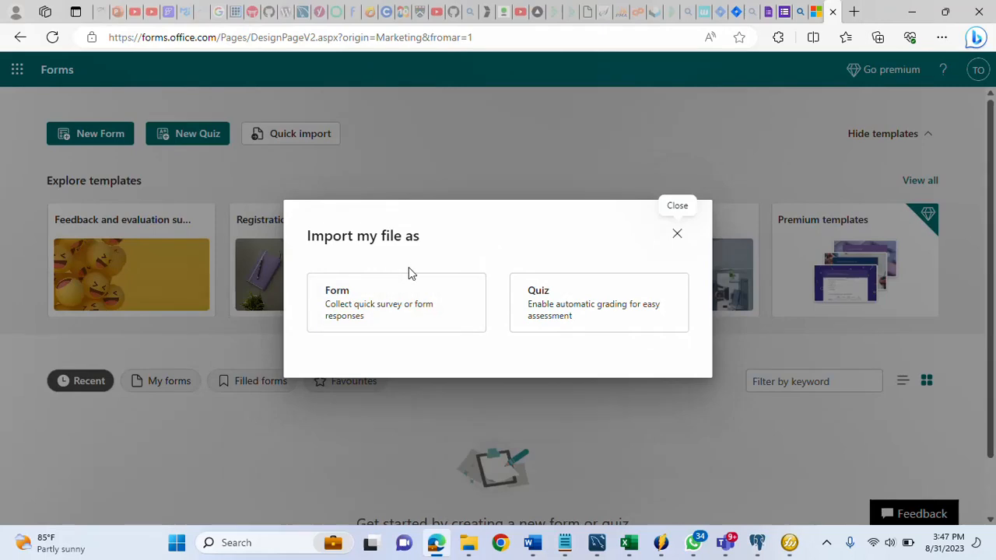
{"action": "mouse_move", "coordinate": [376, 318]}
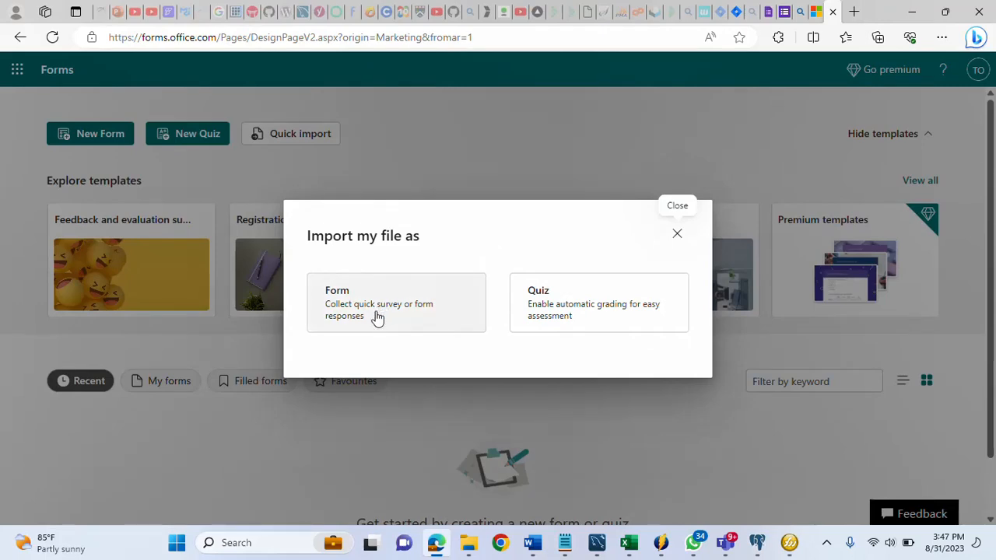
{"action": "mouse_move", "coordinate": [372, 302]}
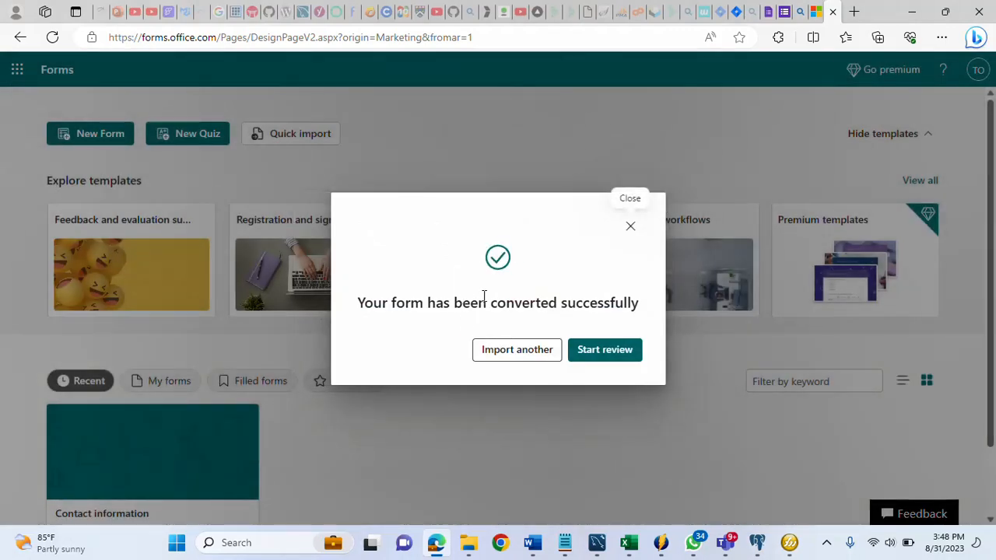
{"action": "mouse_move", "coordinate": [547, 296]}
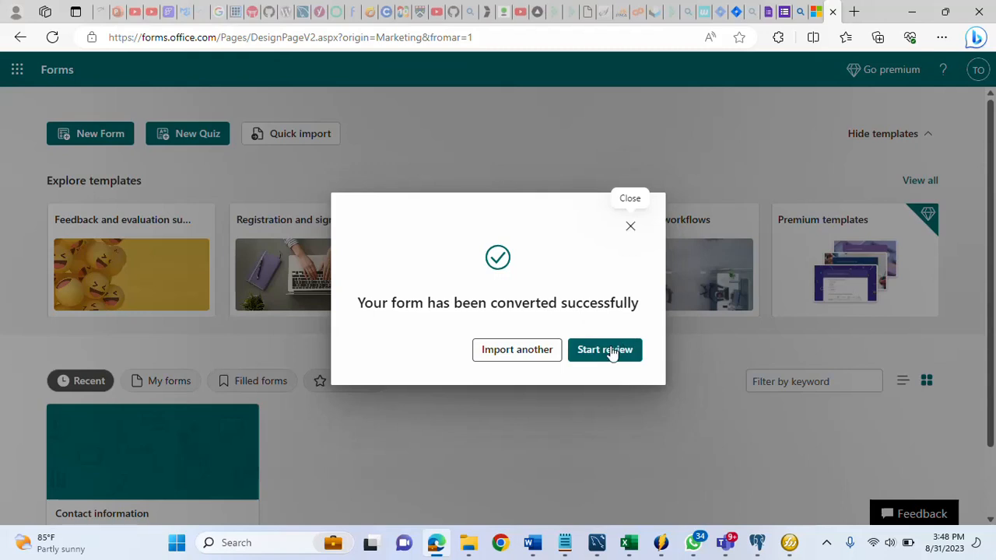
{"action": "mouse_move", "coordinate": [517, 349]}
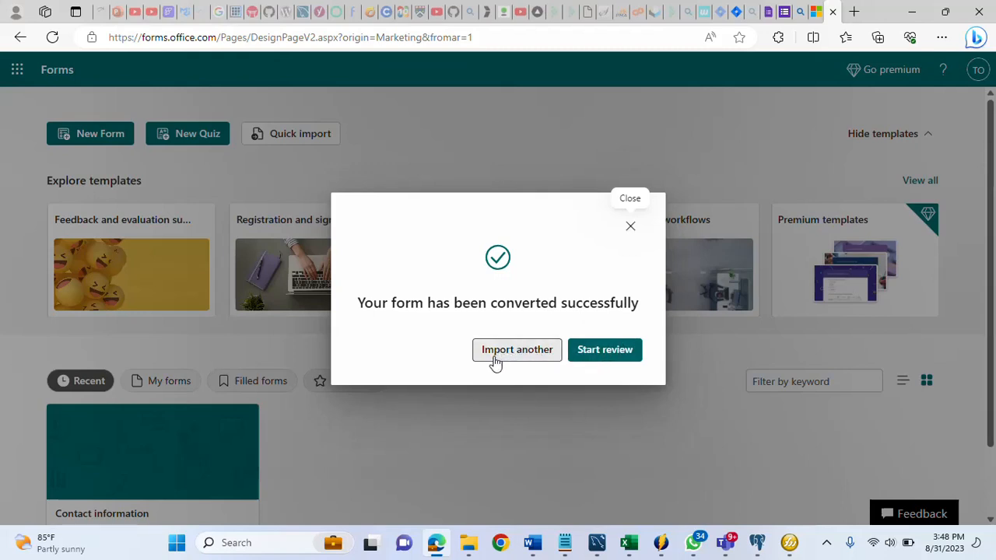
{"action": "mouse_move", "coordinate": [604, 349]}
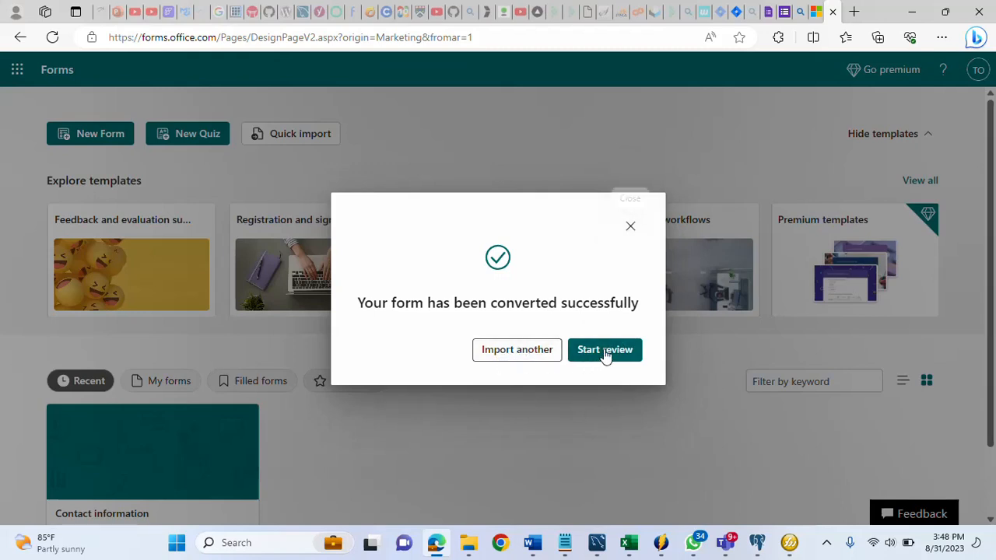
Start review to open the converted Contact information form for editing
{"action": "left_click", "coordinate": [604, 349]}
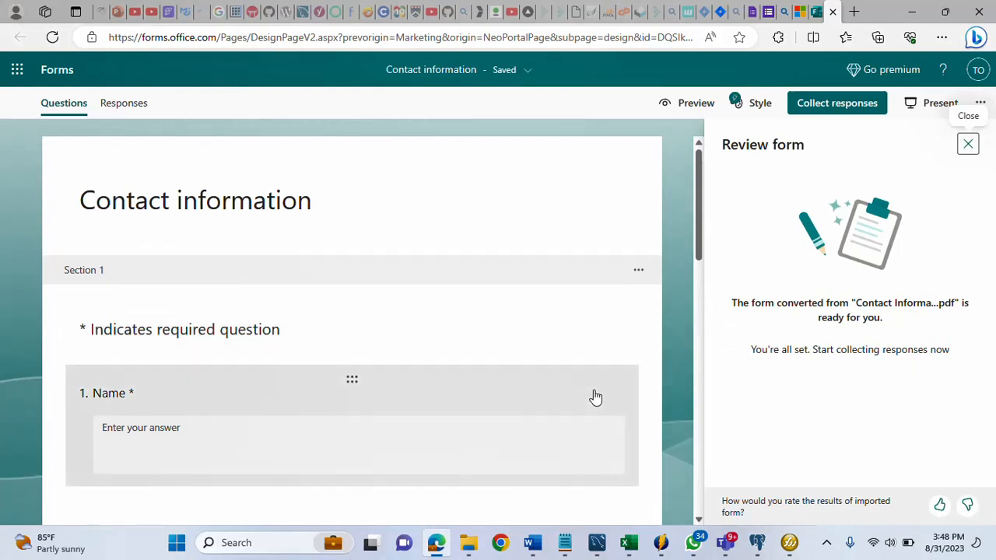
{"action": "mouse_move", "coordinate": [427, 313]}
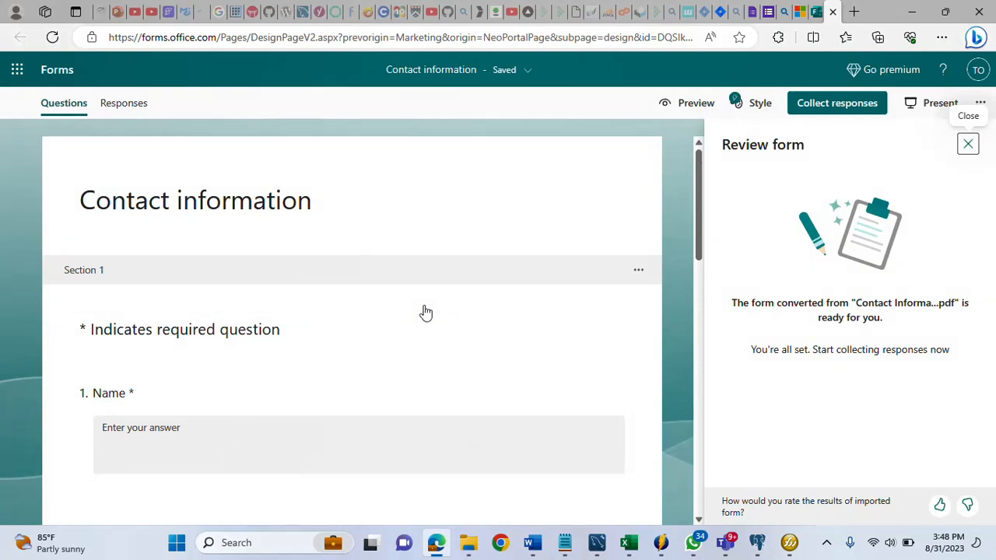